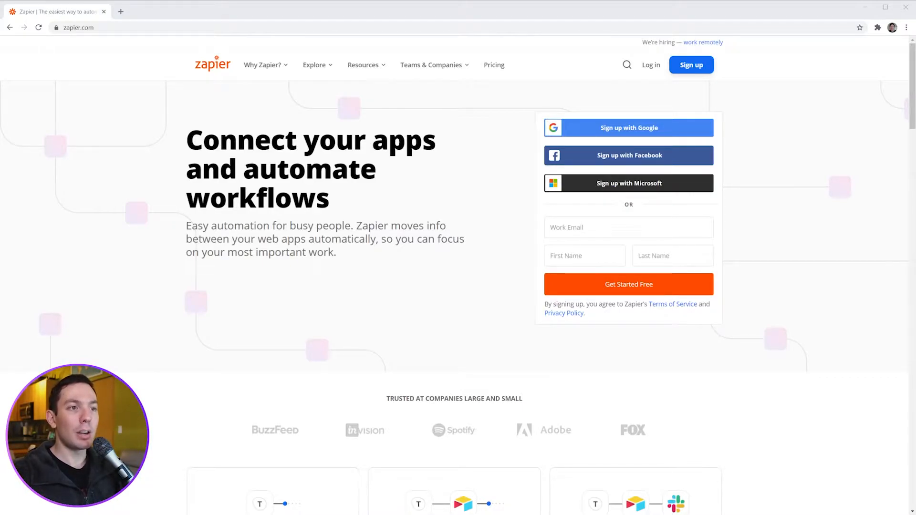
# Step: Scroll through the Plans & Pricing page comparing Free, Starter, Professional, Team and Company plans
pyautogui.scroll(-3)
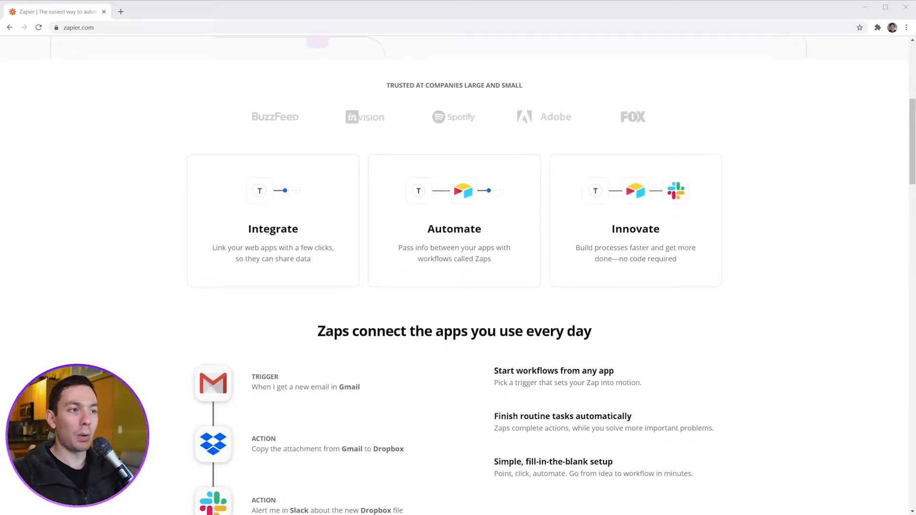
pyautogui.scroll(-3)
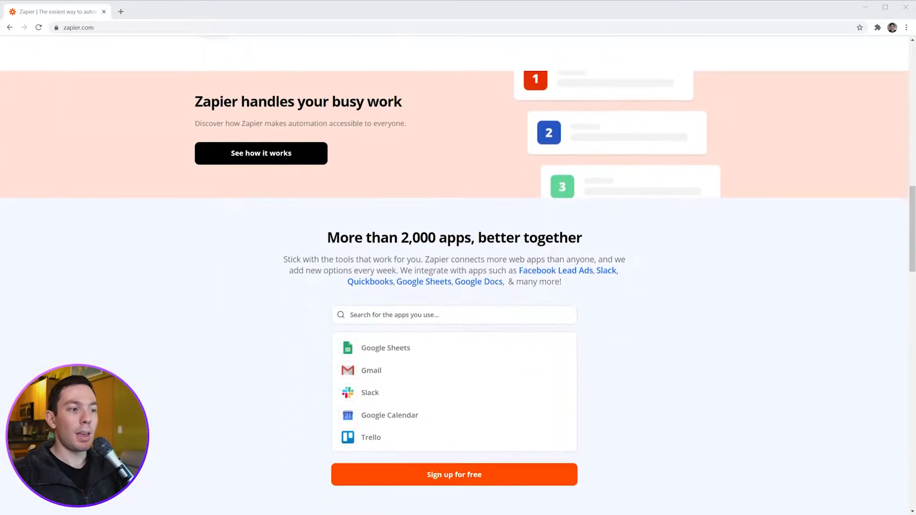
pyautogui.scroll(-3)
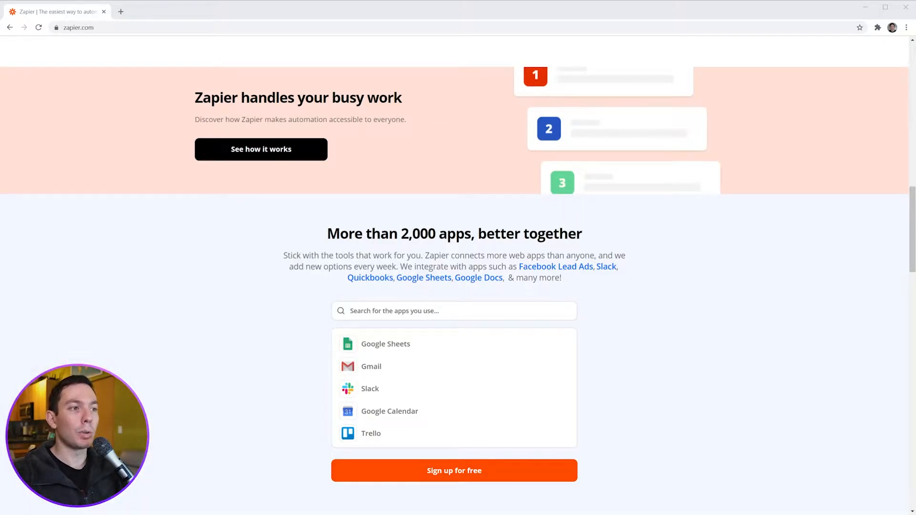
pyautogui.scroll(3)
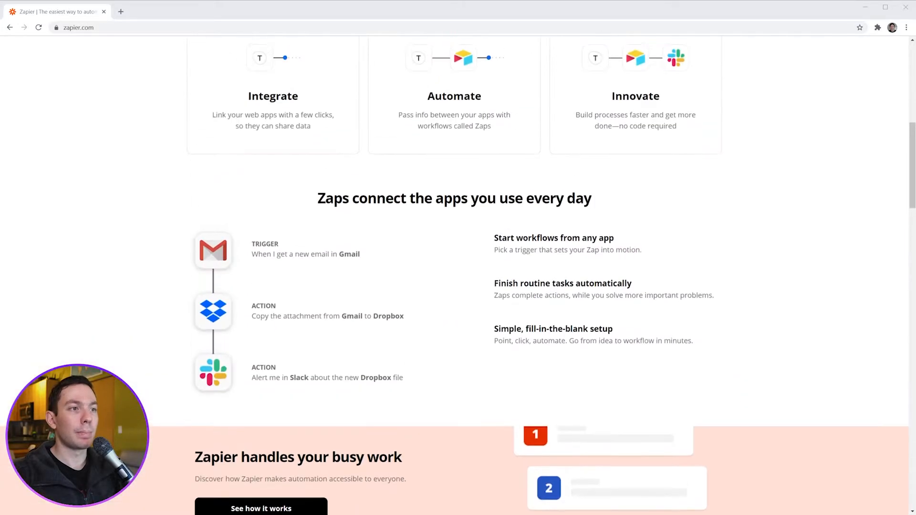
pyautogui.scroll(3)
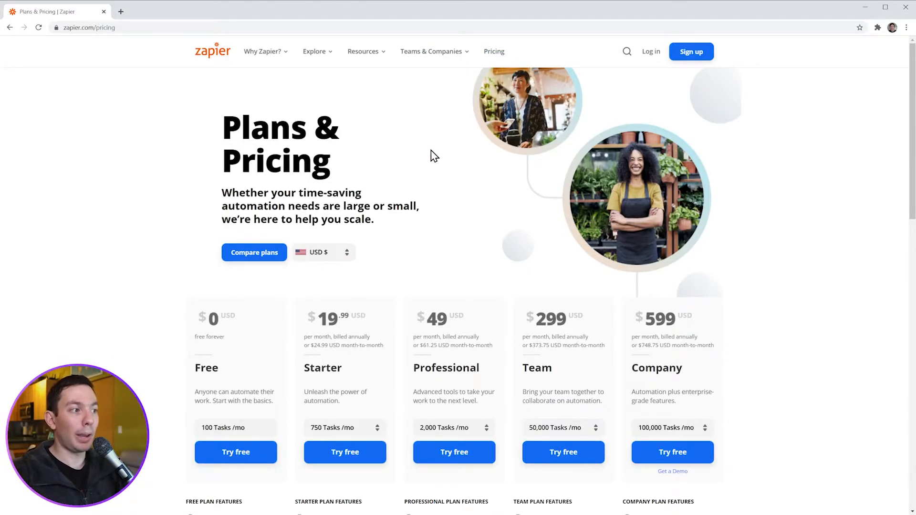
pyautogui.moveTo(262, 291)
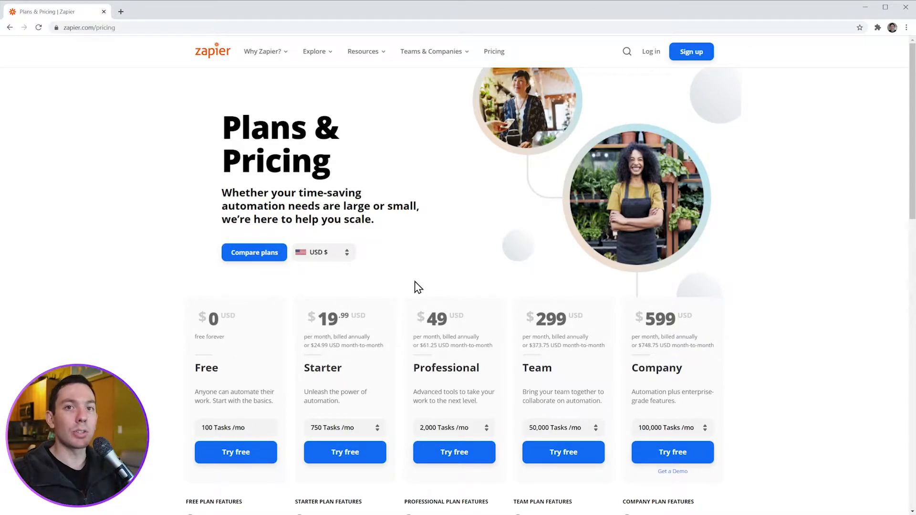
pyautogui.moveTo(632, 113)
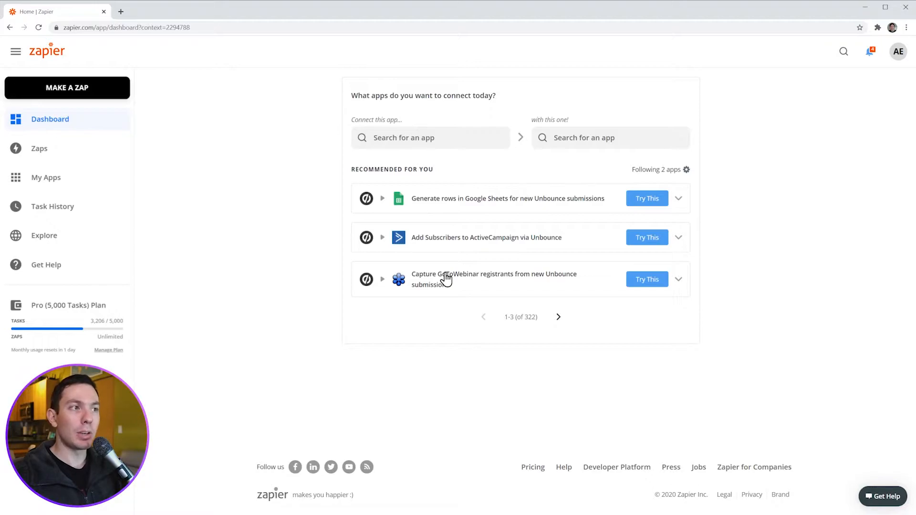
pyautogui.moveTo(428, 170)
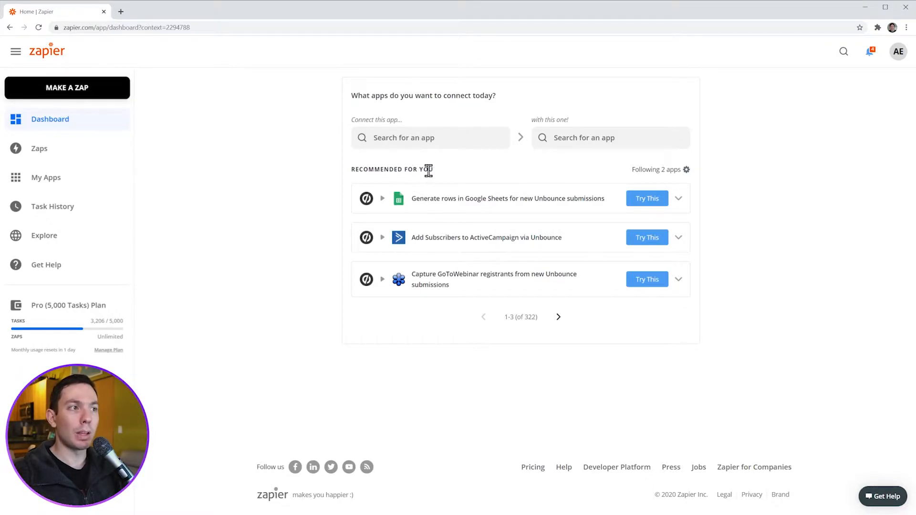
pyautogui.moveTo(457, 177)
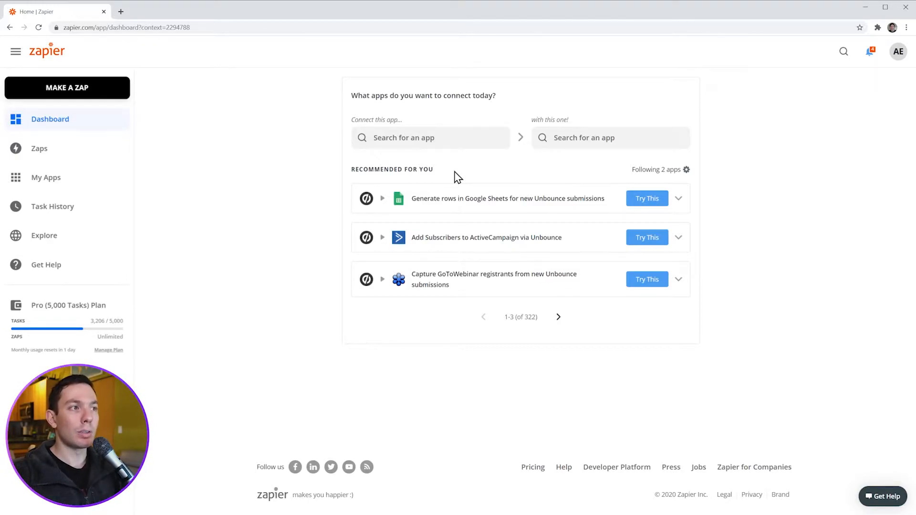
# Step: Review the dashboard's recommended Zaps, then head to the Zaps overview from the sidebar
pyautogui.click(585, 137)
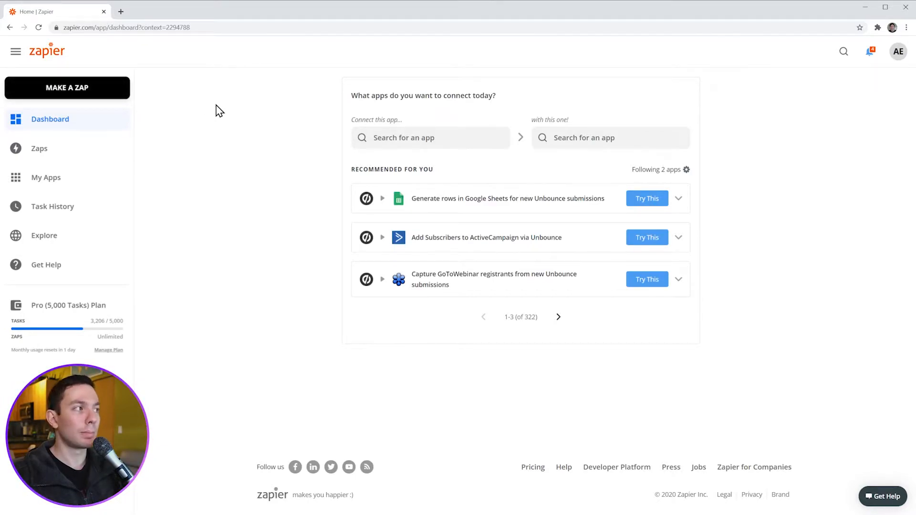
pyautogui.click(39, 149)
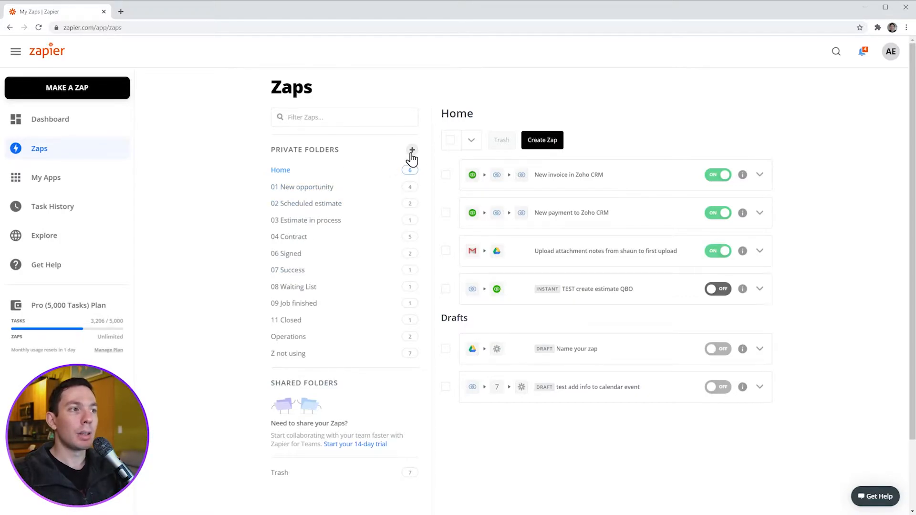
pyautogui.moveTo(616, 126)
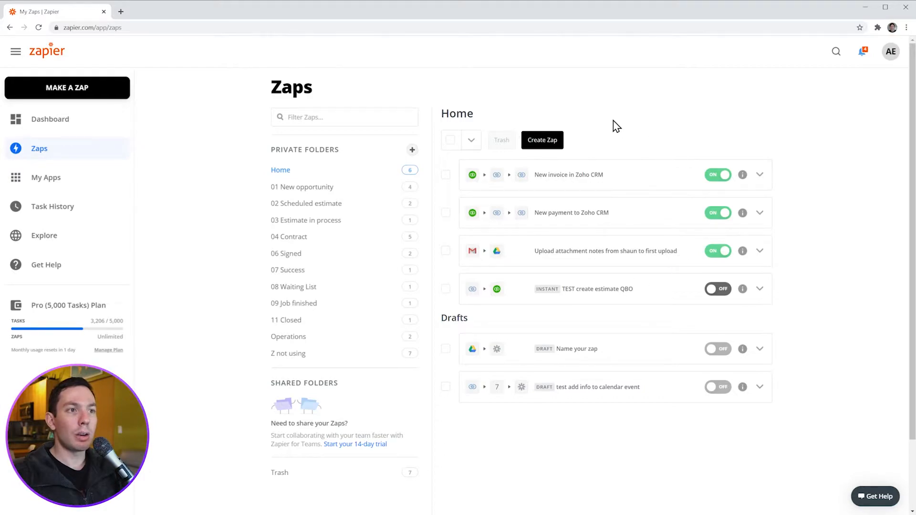
pyautogui.moveTo(321, 176)
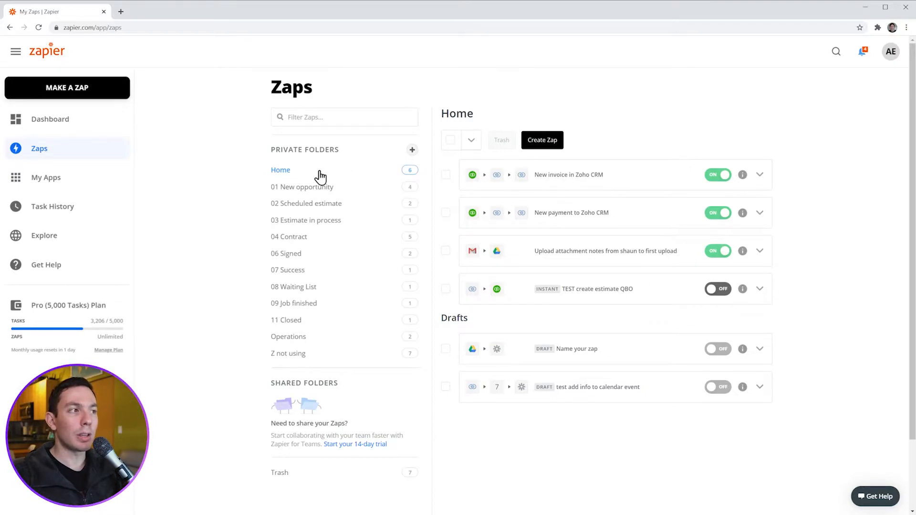
pyautogui.moveTo(609, 218)
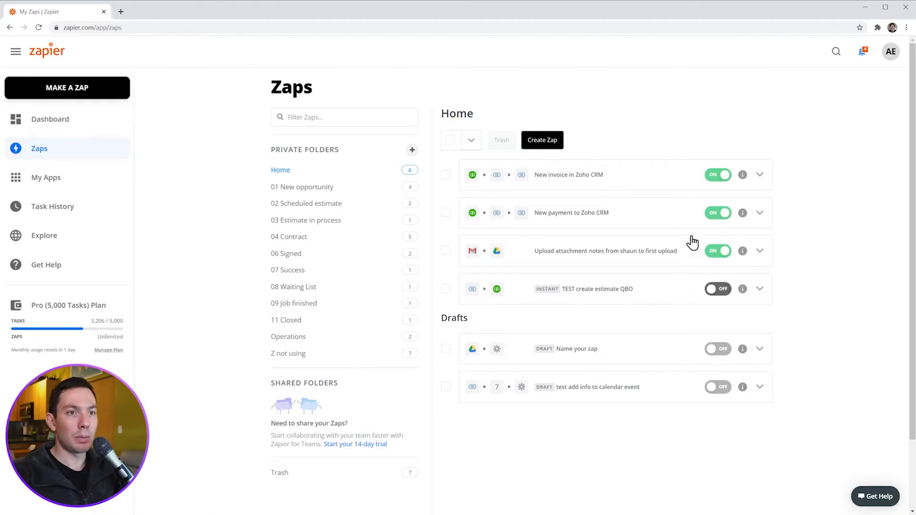
pyautogui.moveTo(603, 180)
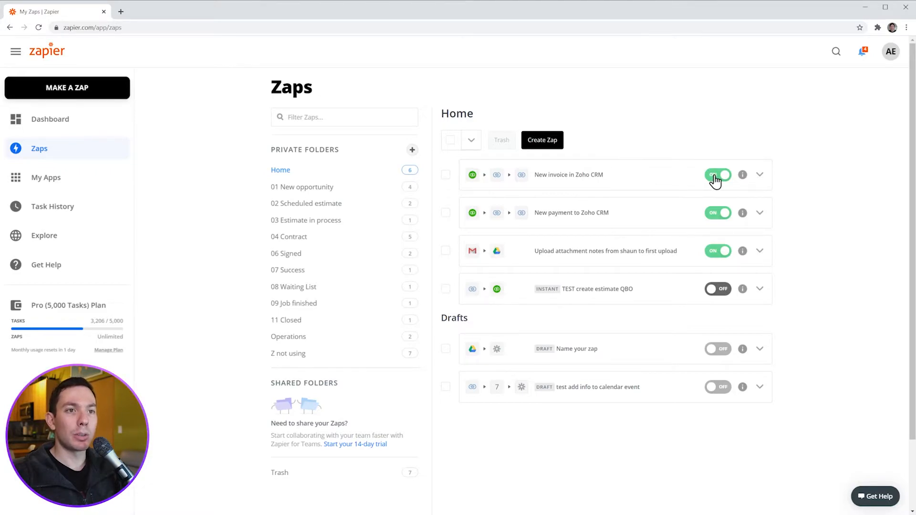
pyautogui.moveTo(742, 174)
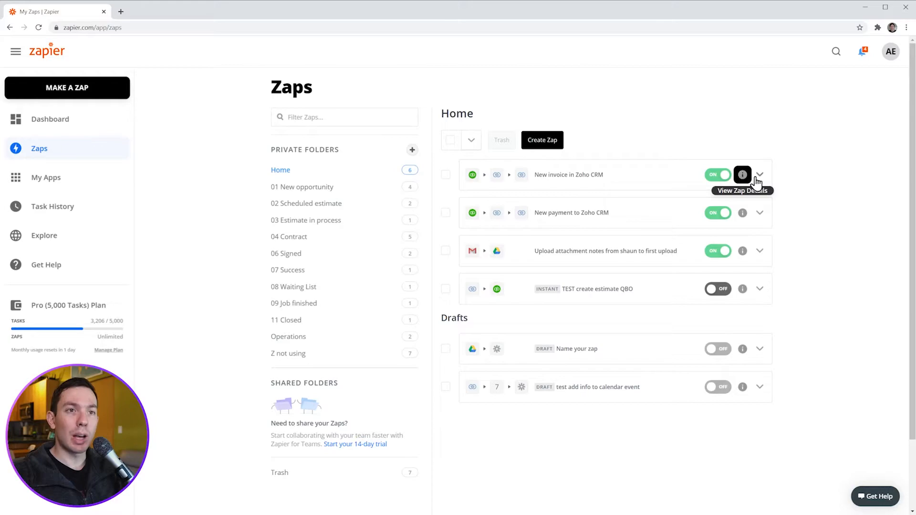
# Step: Show the action menu for the 'New invoice in Zoho CRM' Zap
pyautogui.click(761, 174)
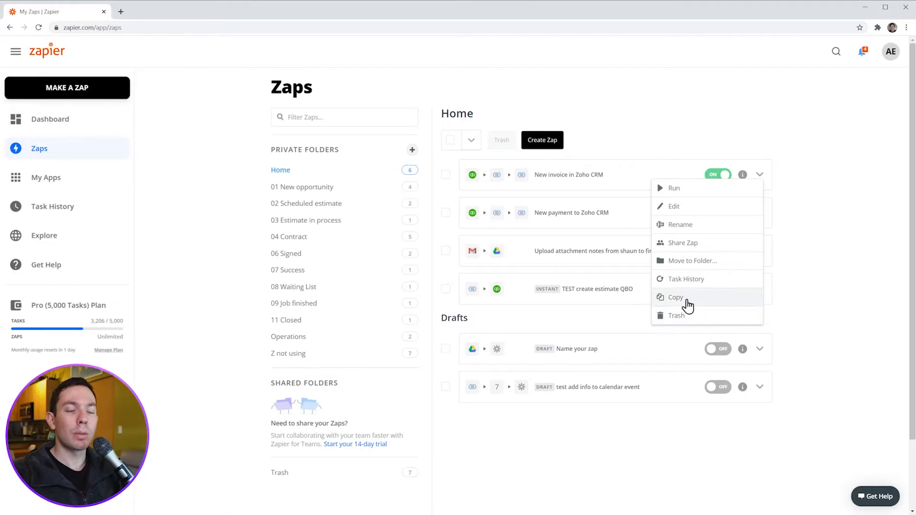
pyautogui.moveTo(700, 260)
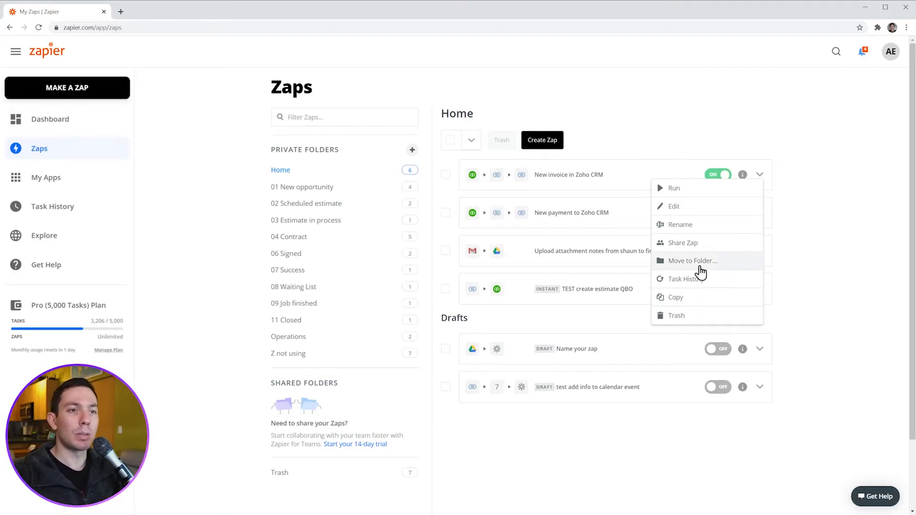
pyautogui.moveTo(790, 228)
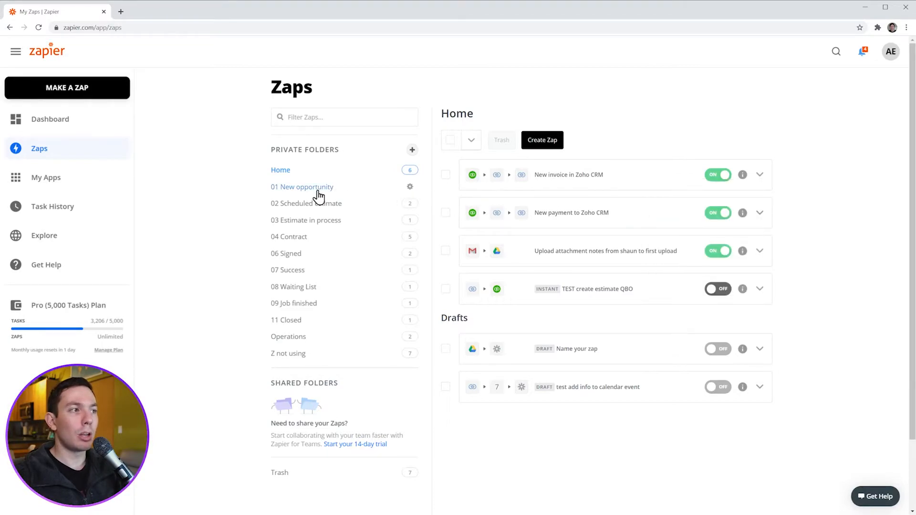
# Step: Browse the four Zaps in the 01 New opportunity folder, then go to My Apps
pyautogui.click(303, 188)
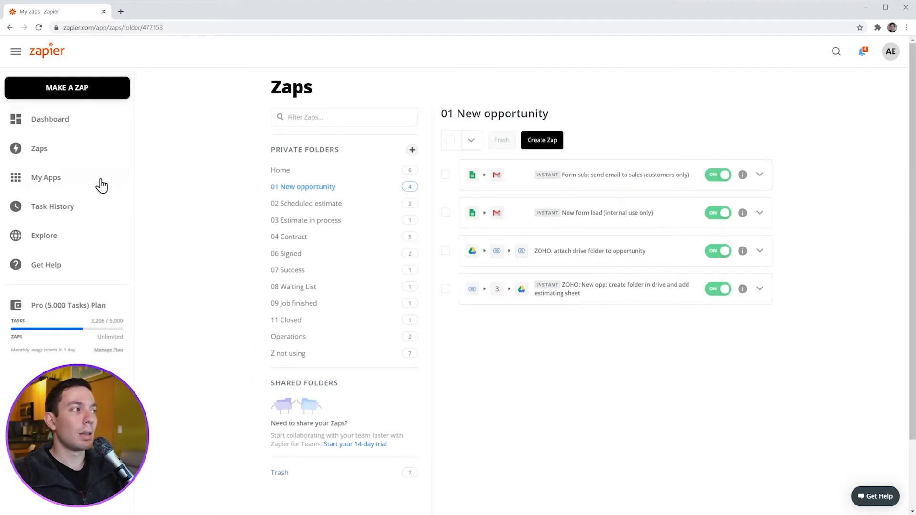
pyautogui.click(46, 177)
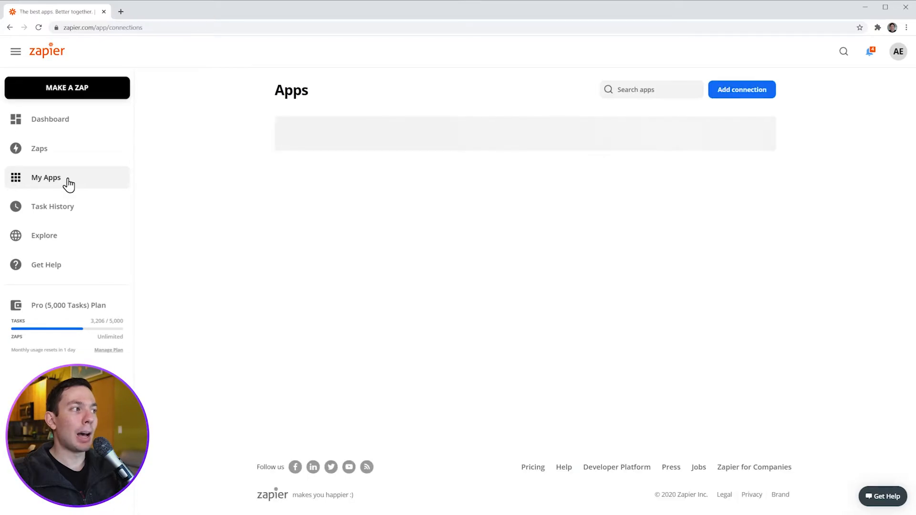
# Step: Review the My Apps connections list, then go to Task History
pyautogui.click(46, 178)
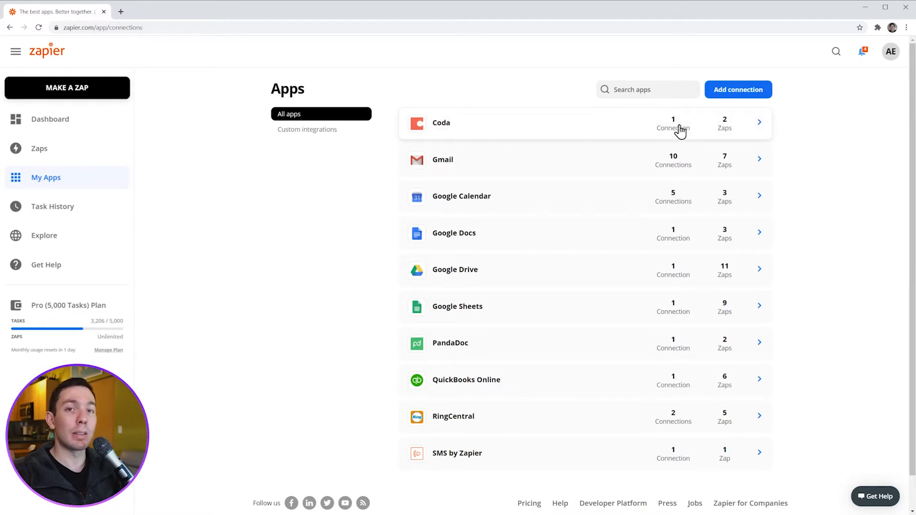
pyautogui.moveTo(462, 163)
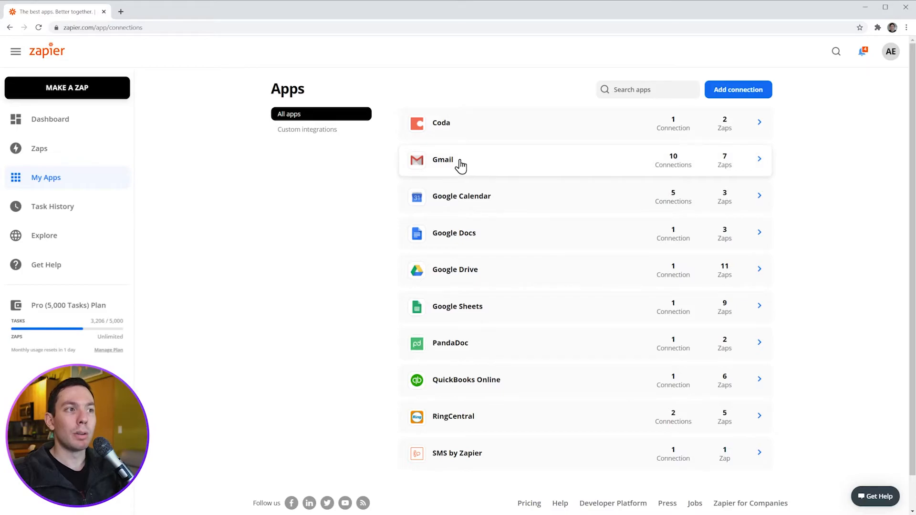
pyautogui.moveTo(669, 175)
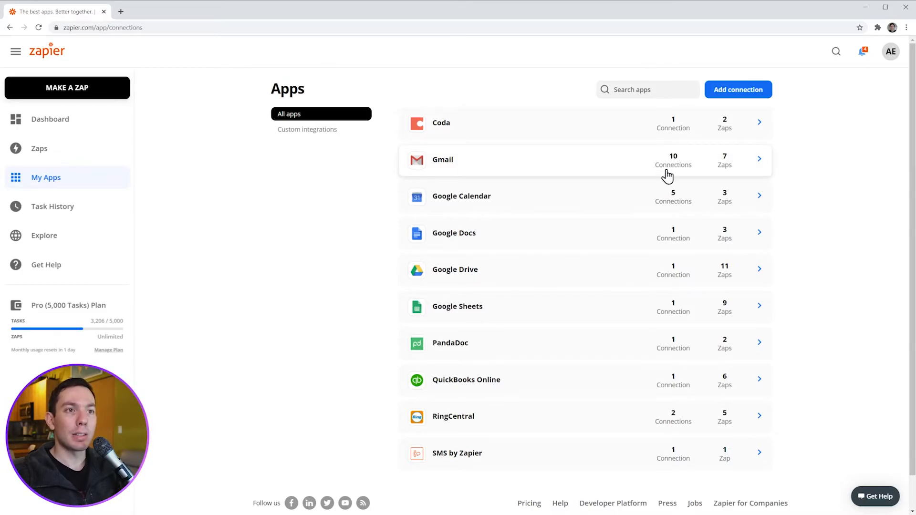
pyautogui.moveTo(672, 170)
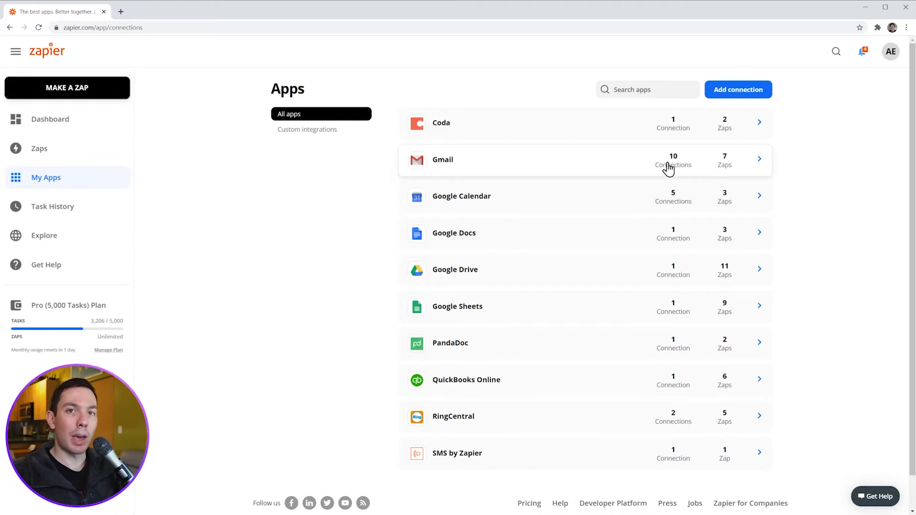
pyautogui.moveTo(467, 159)
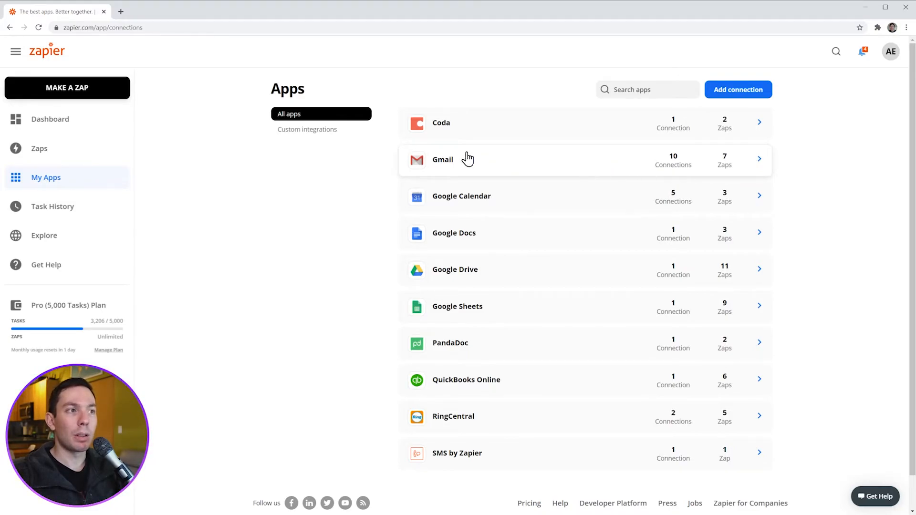
pyautogui.moveTo(532, 173)
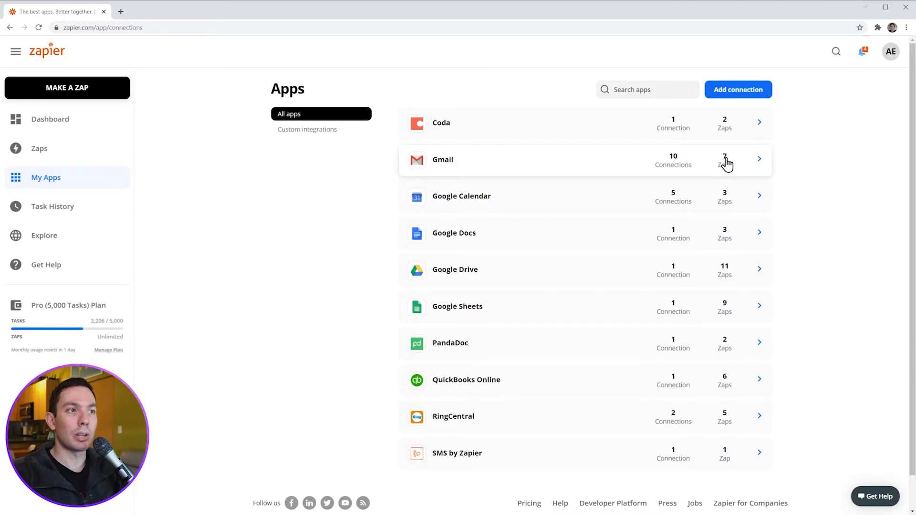
pyautogui.click(52, 206)
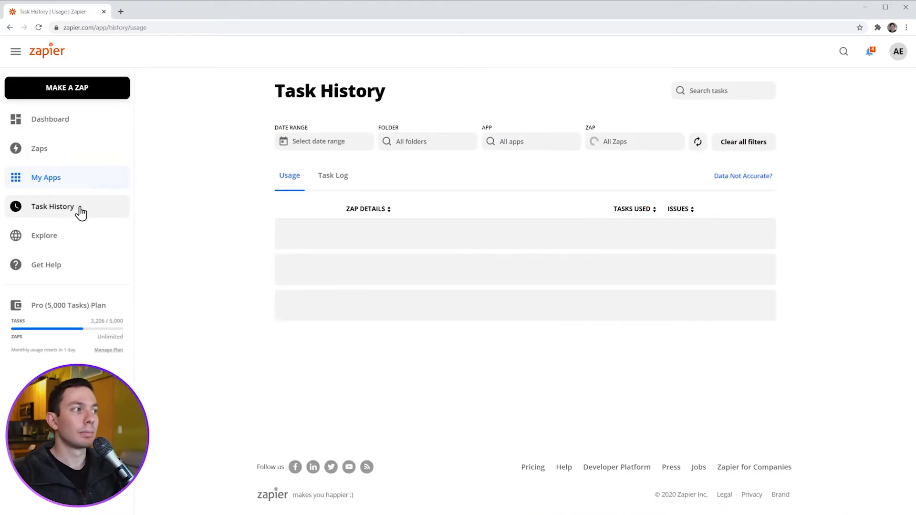
pyautogui.click(52, 207)
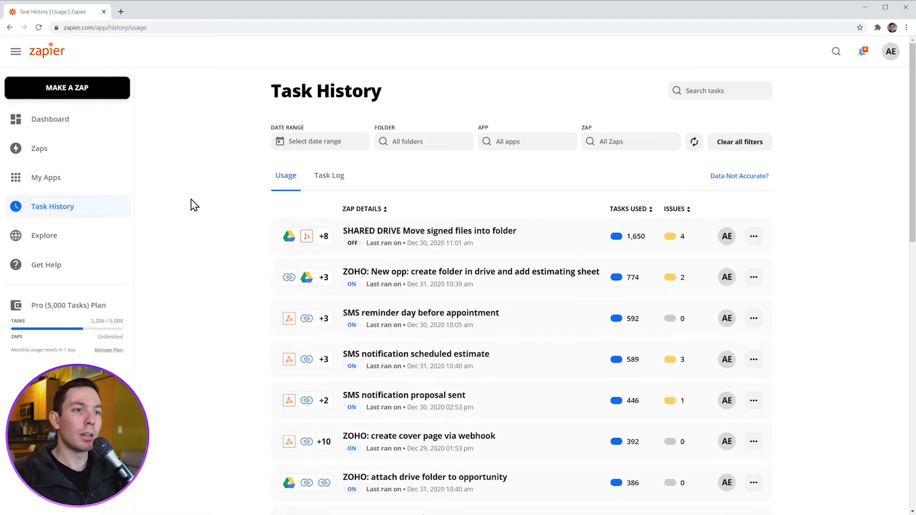
pyautogui.moveTo(421, 236)
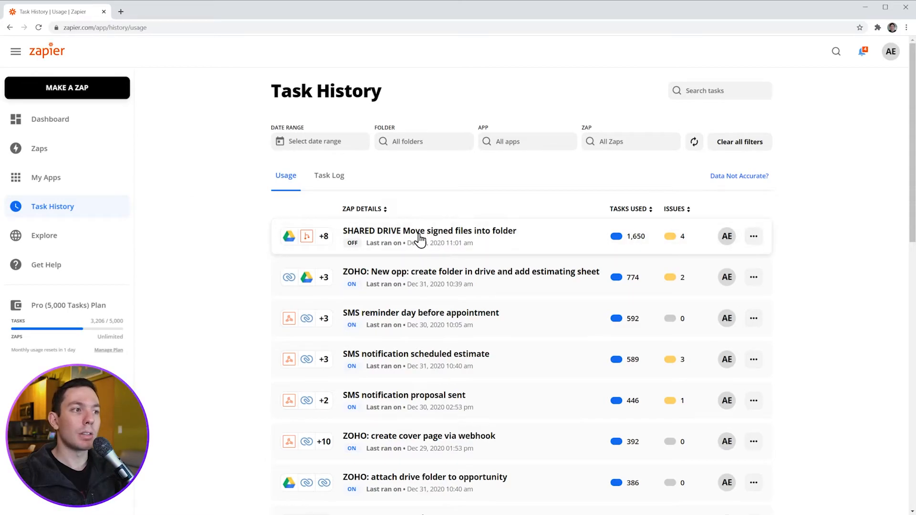
pyautogui.moveTo(646, 244)
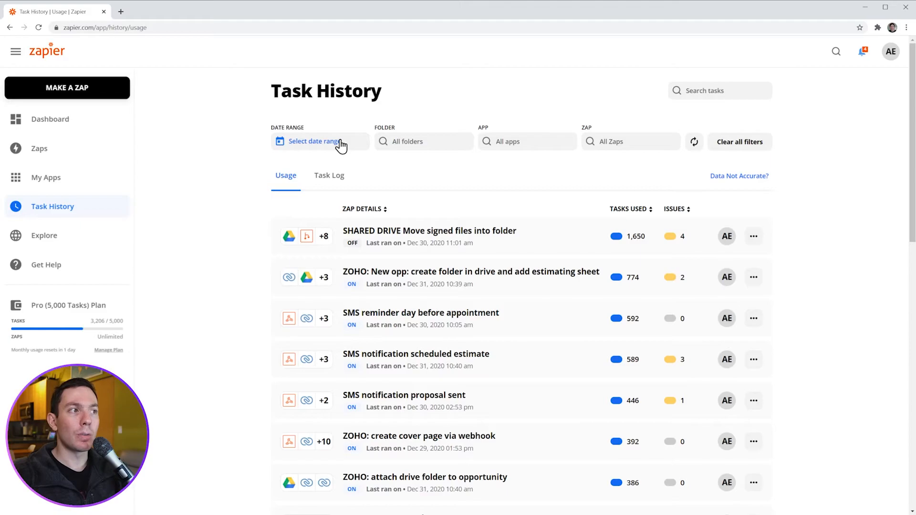
# Step: Filter the task history to this month and the SHARED DRIVE PandaDoc signed-document upload Zap
pyautogui.click(313, 141)
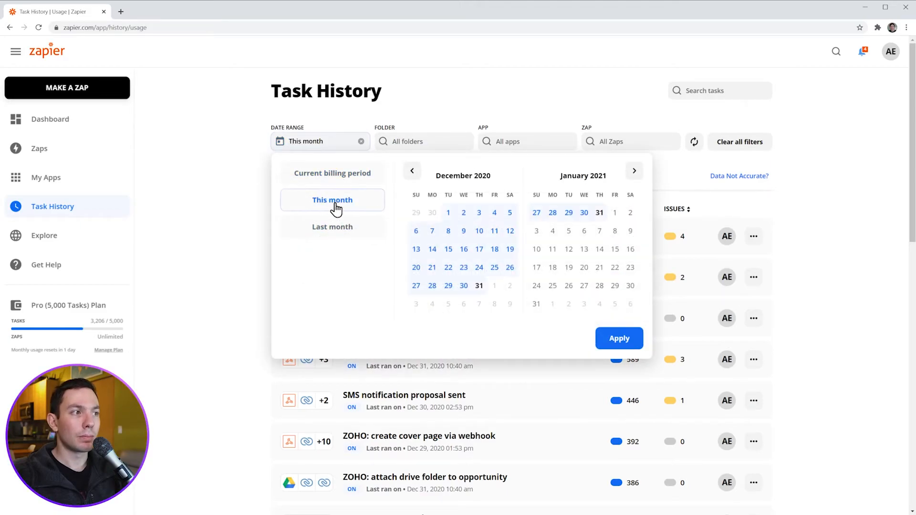
pyautogui.click(618, 338)
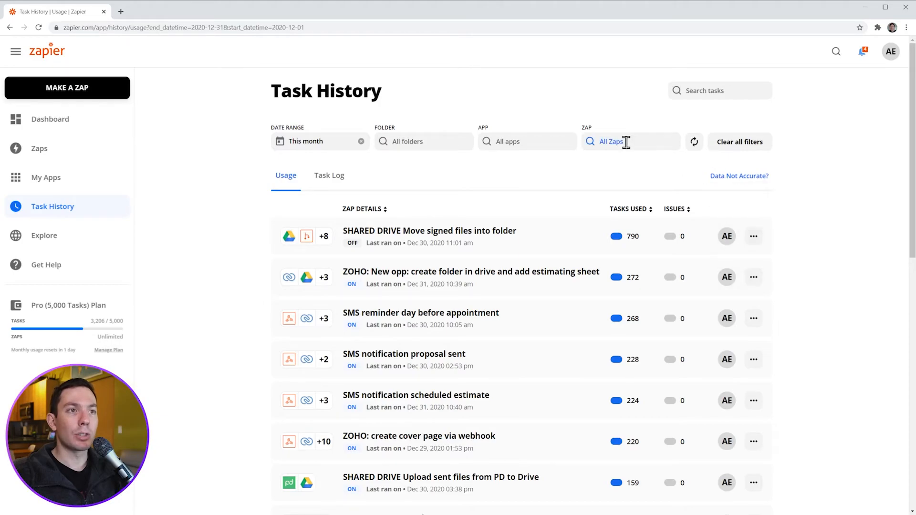
pyautogui.click(630, 142)
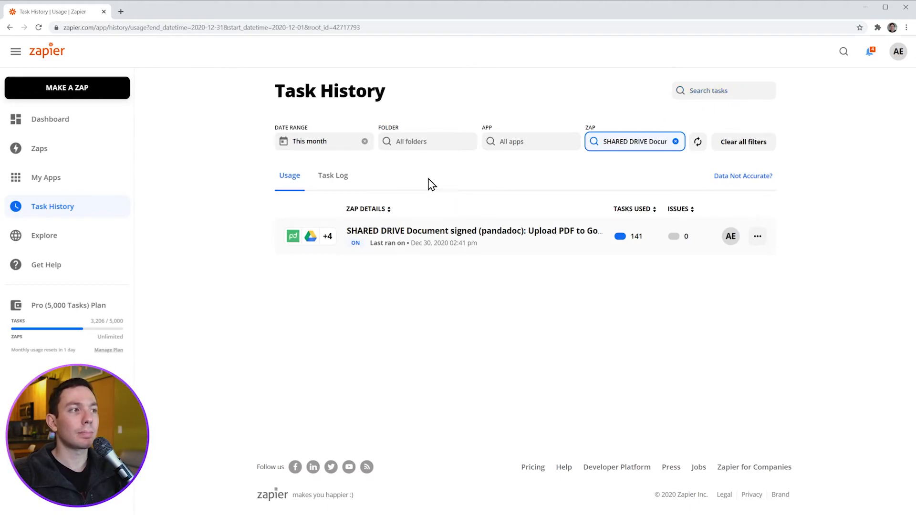
pyautogui.click(329, 176)
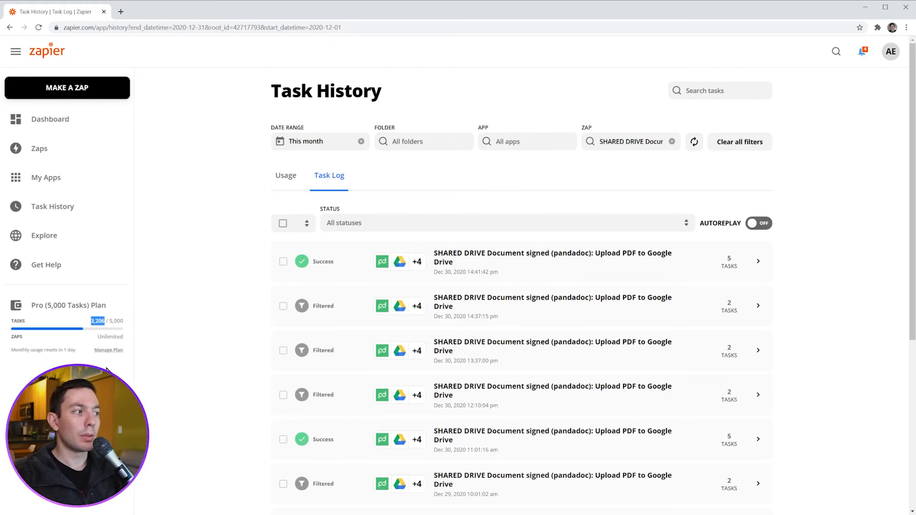
pyautogui.moveTo(127, 324)
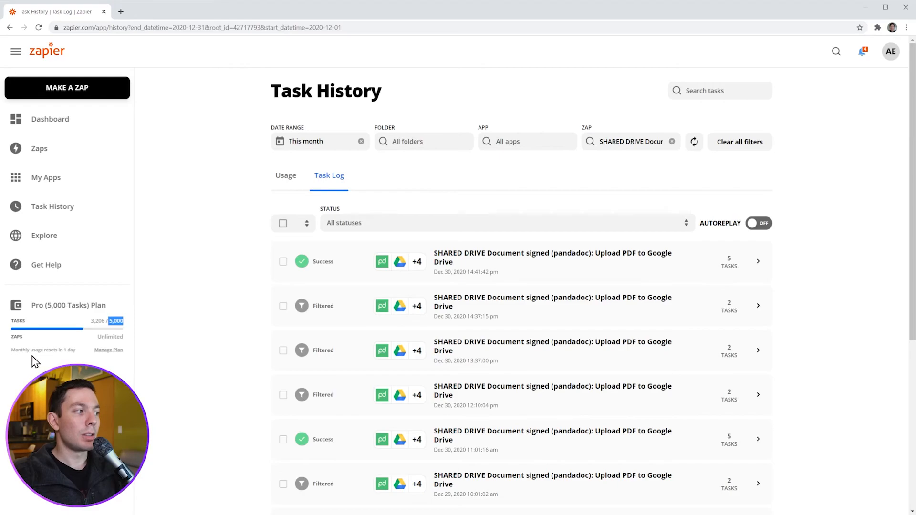
pyautogui.moveTo(68, 353)
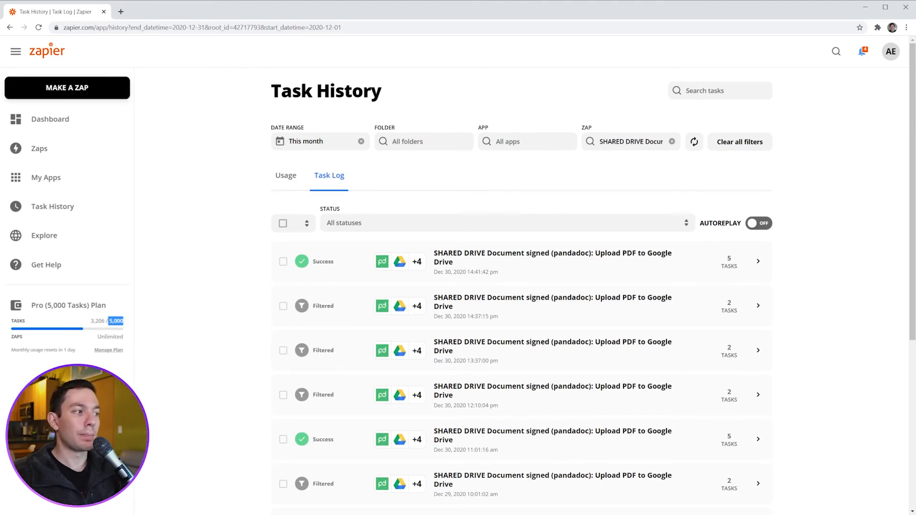
pyautogui.moveTo(850, 98)
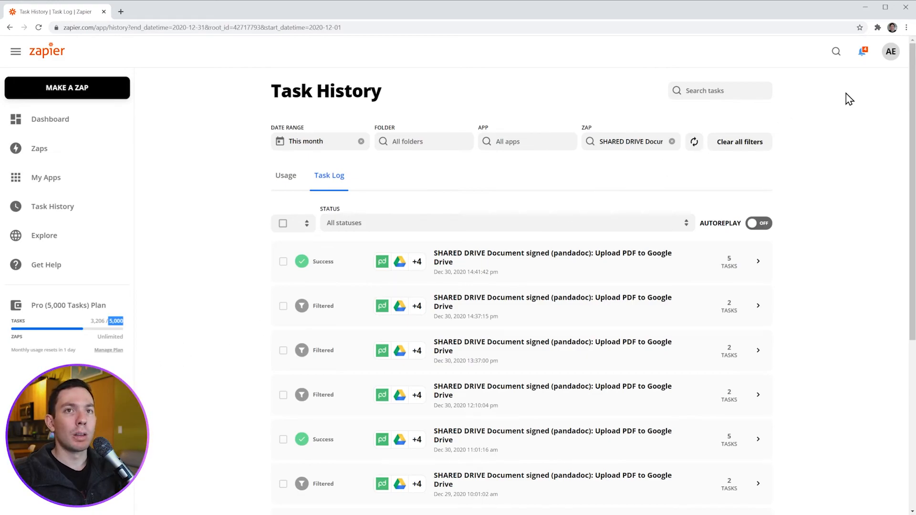
# Step: Bring up the account menu from the profile avatar
pyautogui.click(891, 52)
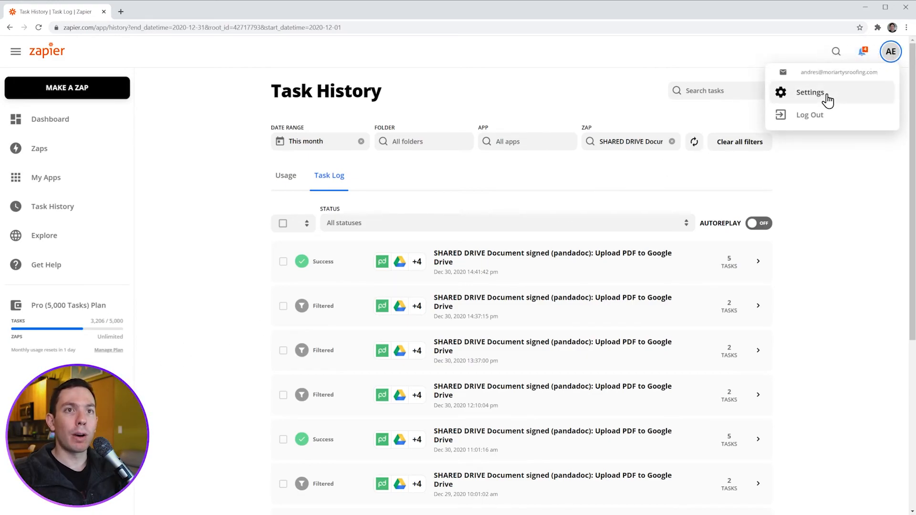
# Step: Look through Settings: My Profile, Email Notifications, Advanced and Data Management pages
pyautogui.click(810, 92)
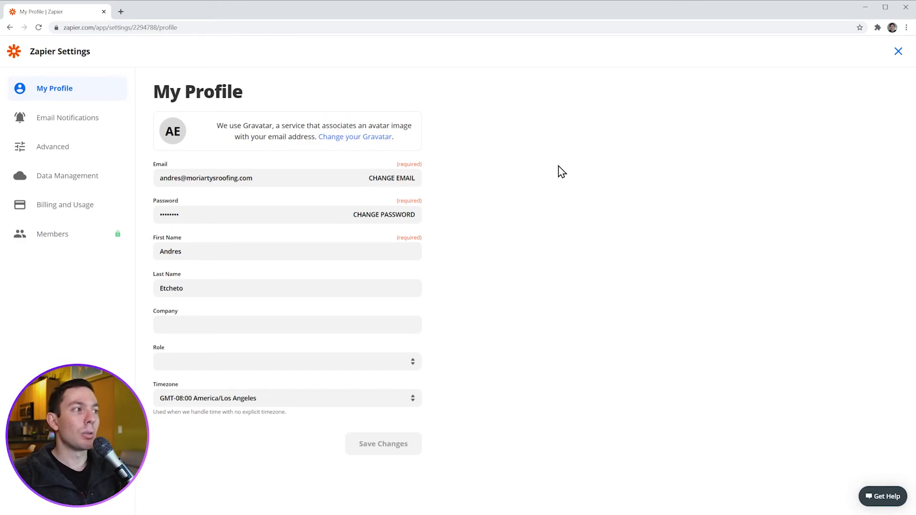
pyautogui.click(69, 118)
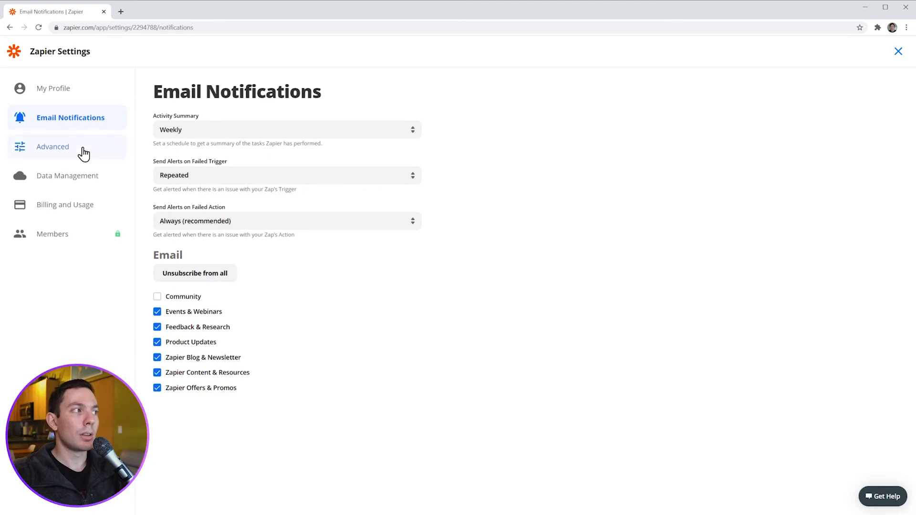
pyautogui.click(52, 147)
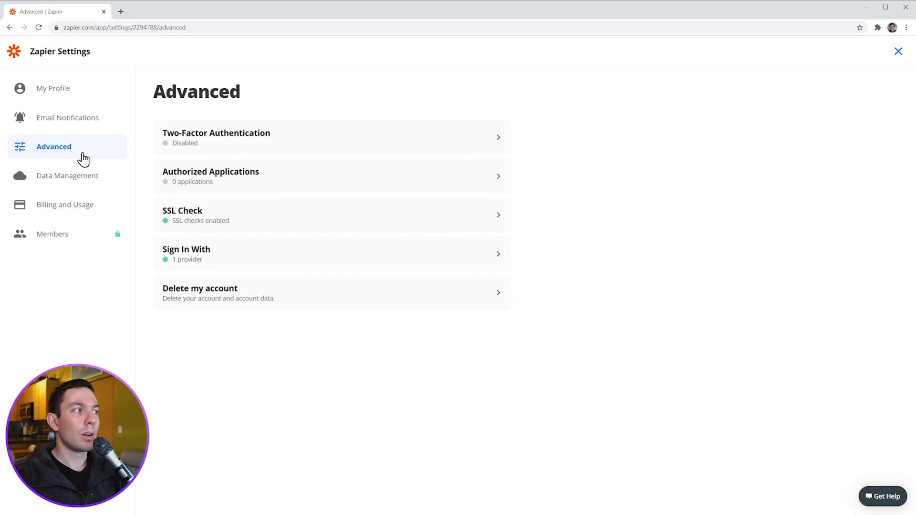
pyautogui.click(67, 175)
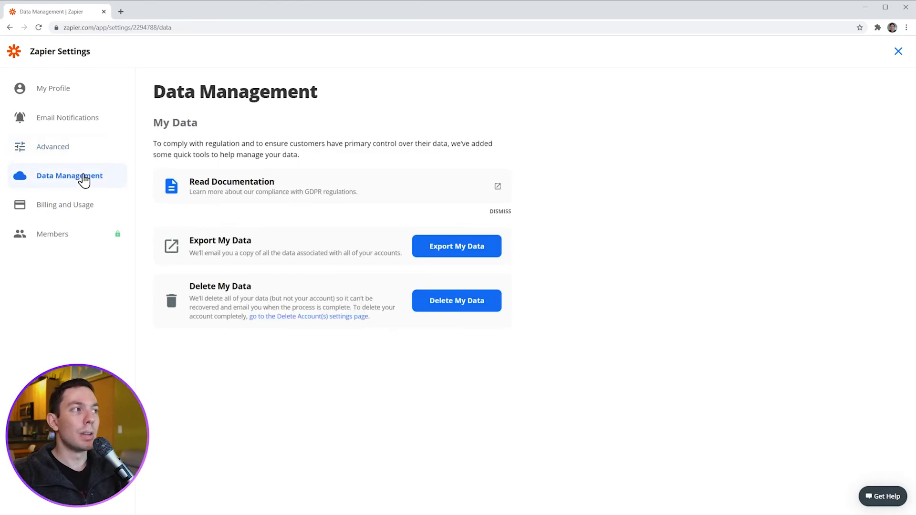
pyautogui.moveTo(80, 209)
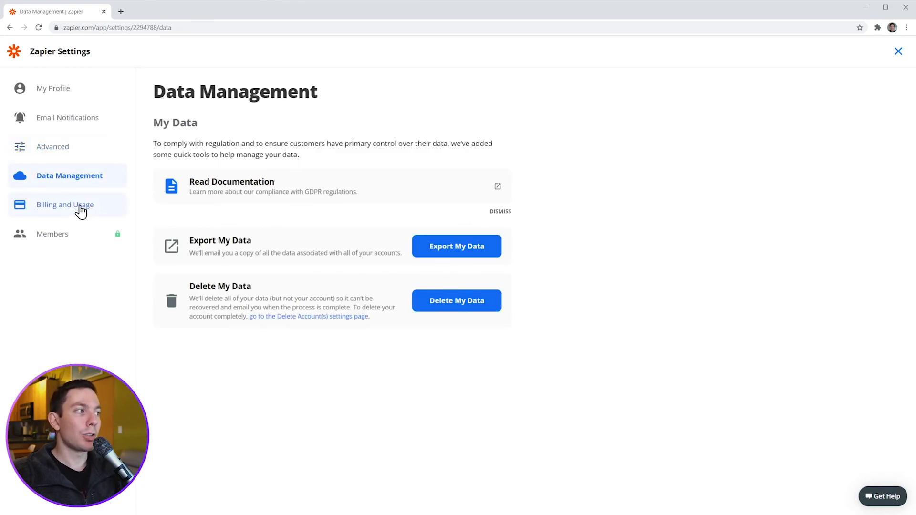
pyautogui.moveTo(82, 245)
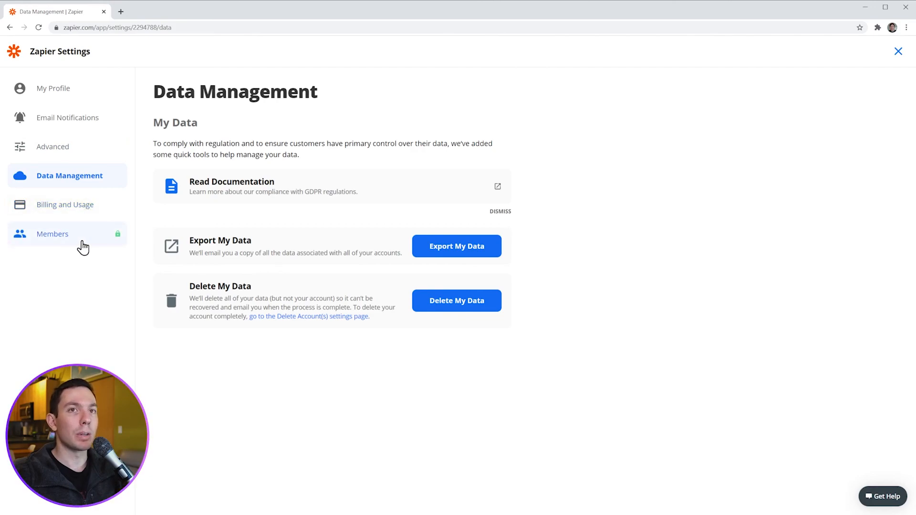